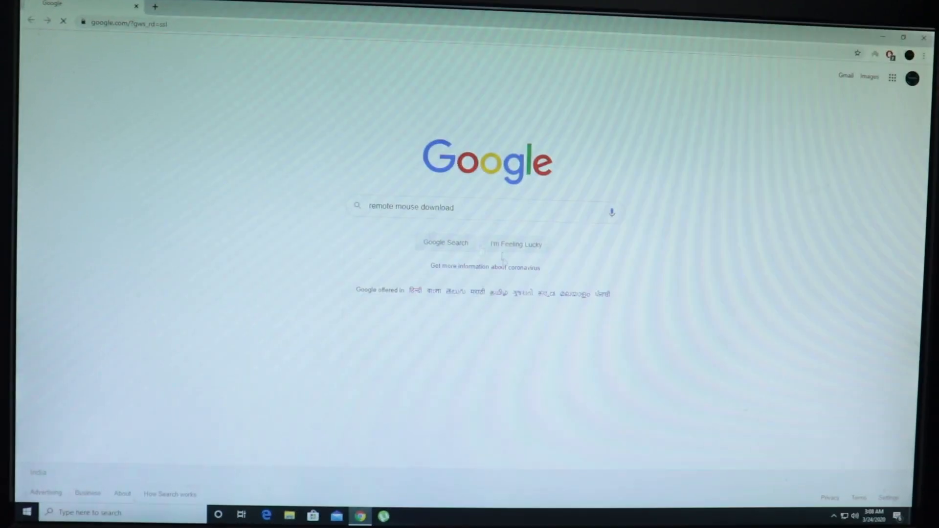
- Search 'remote mouse download', reach the get-started page and request the Windows server download
left_click(446, 243)
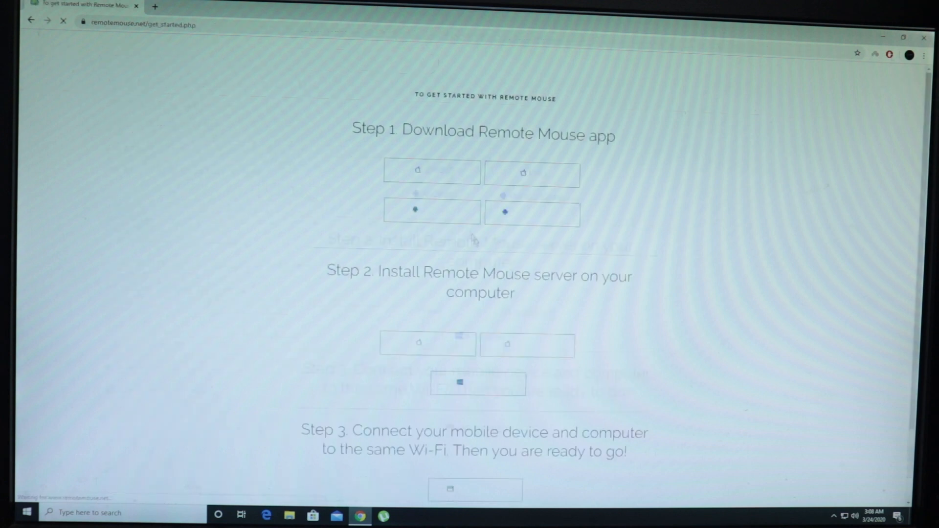
scroll("down", 3)
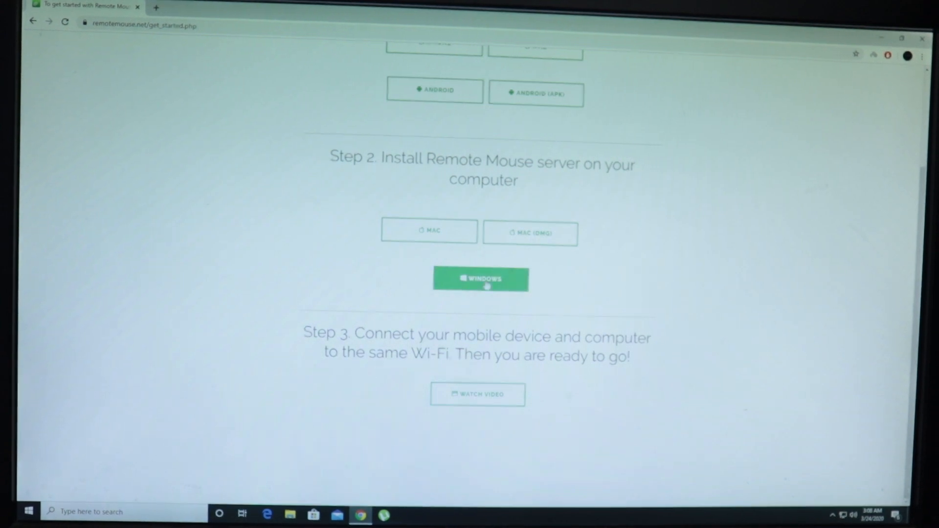
left_click(481, 279)
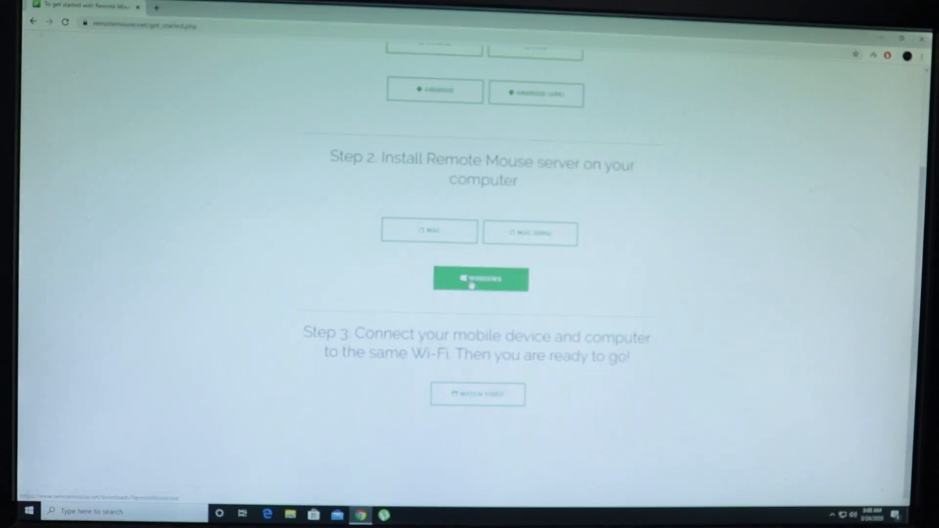
scroll("up", 3)
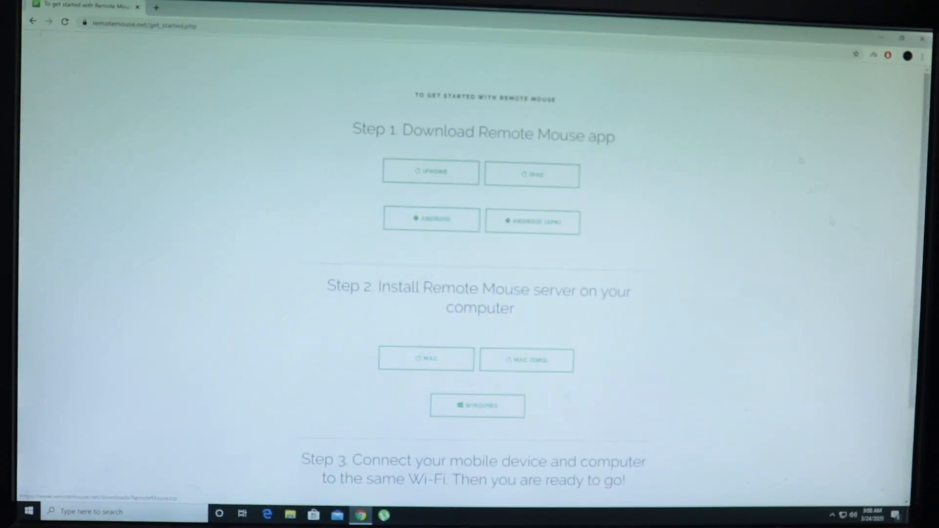
scroll("down", 3)
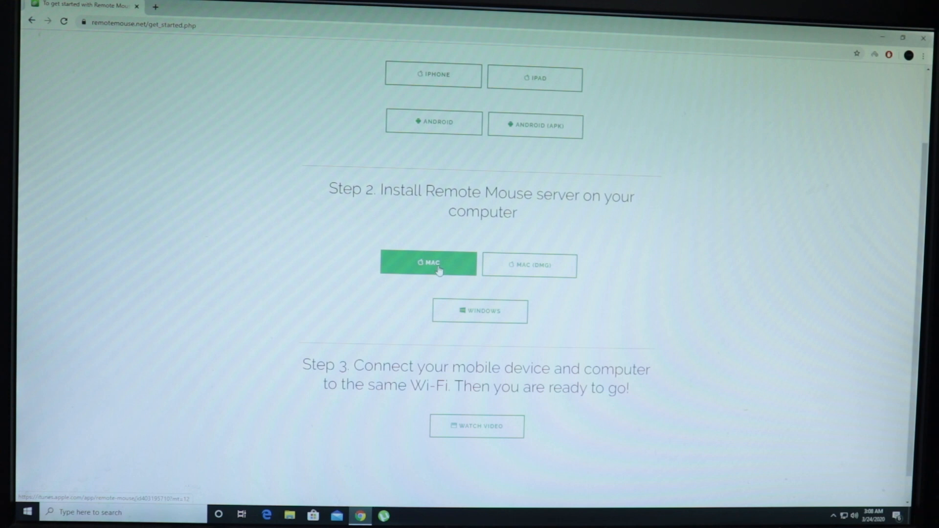
left_click(529, 265)
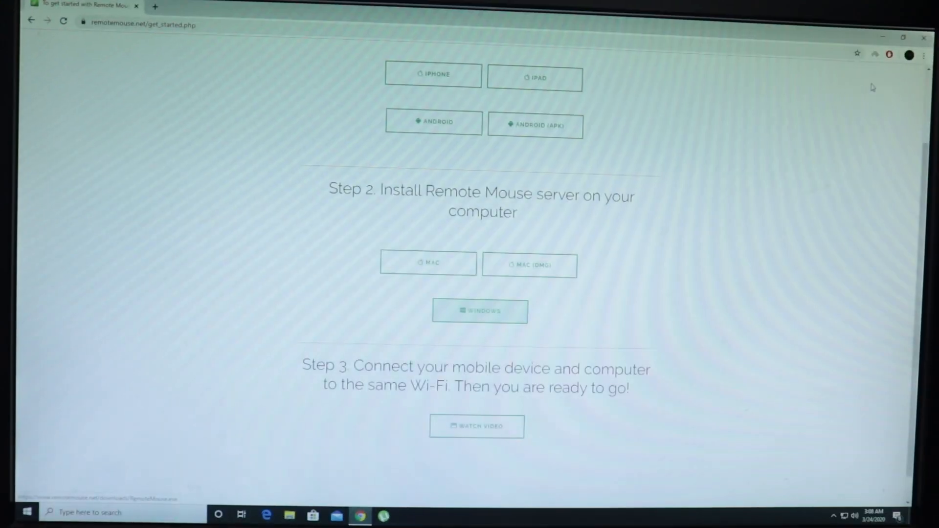
mouse_move(927, 38)
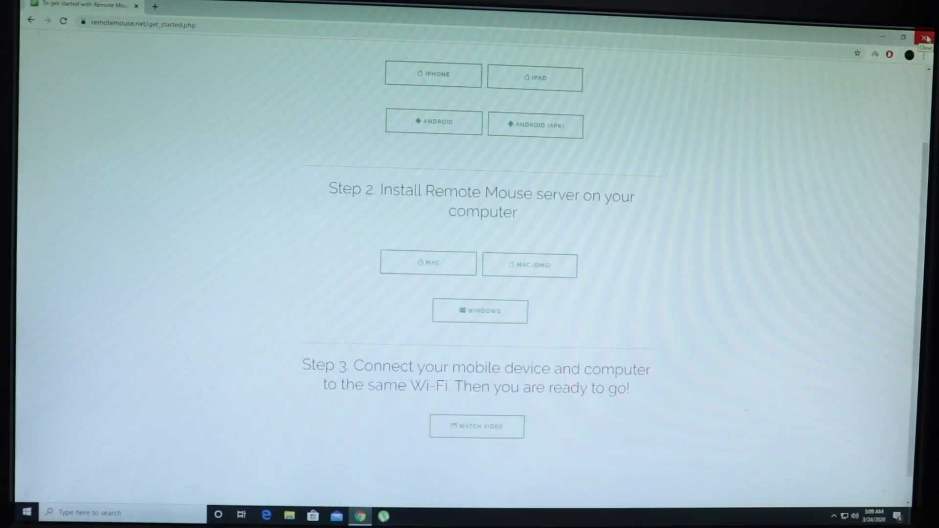
- Close Chrome, launch Remote Mouse from the desktop and dismiss the port-in-use warning
left_click(930, 38)
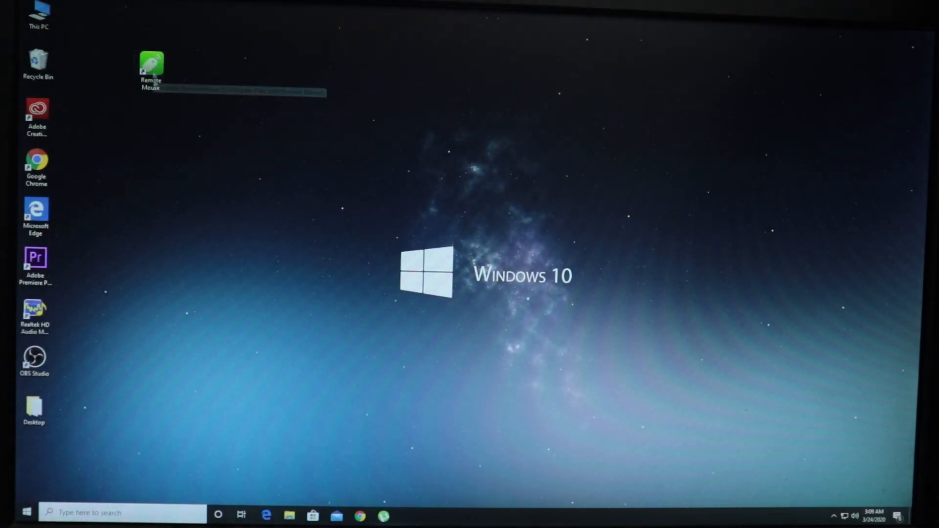
mouse_move(151, 71)
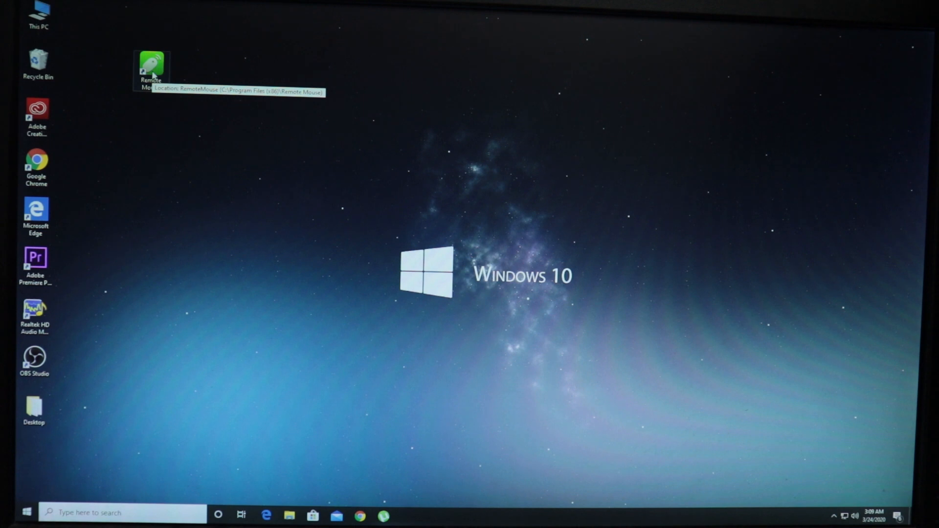
double_click(150, 66)
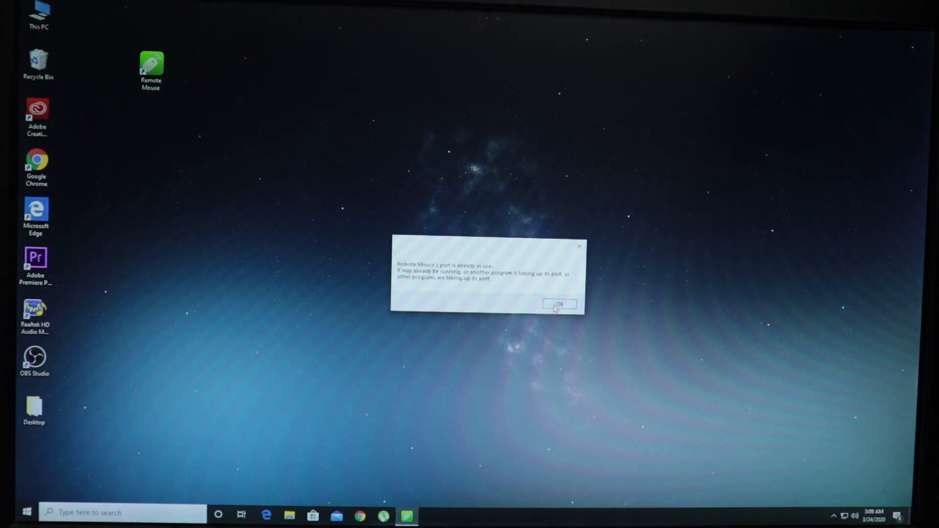
left_click(559, 305)
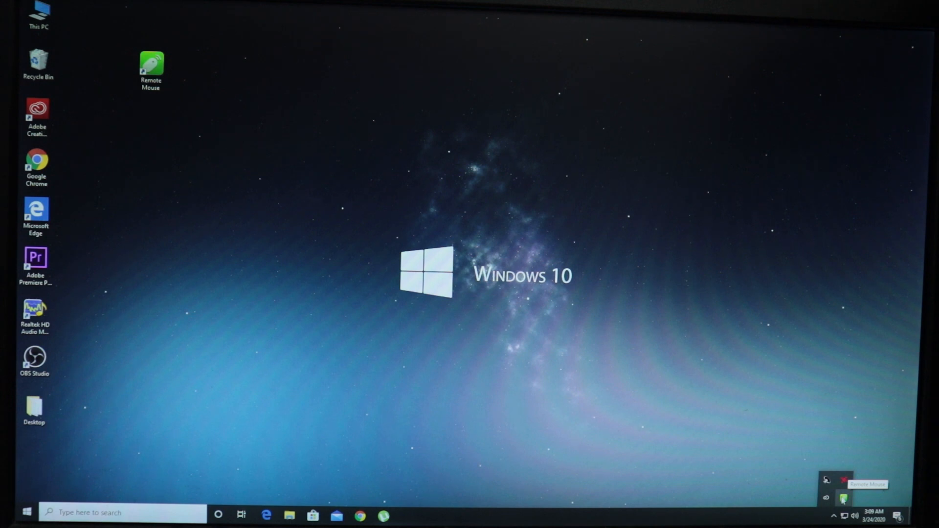
mouse_move(787, 459)
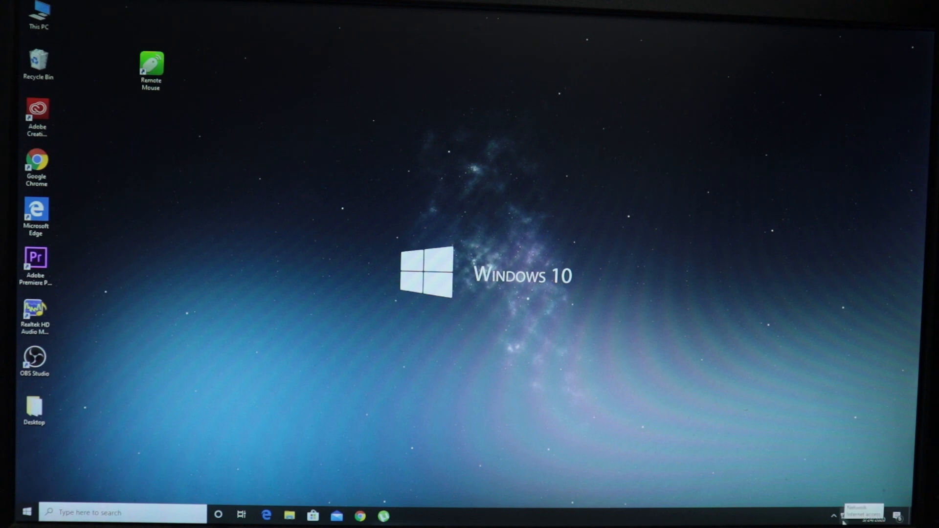
- Open Network & Internet settings from the taskbar network icon's menu
right_click(850, 516)
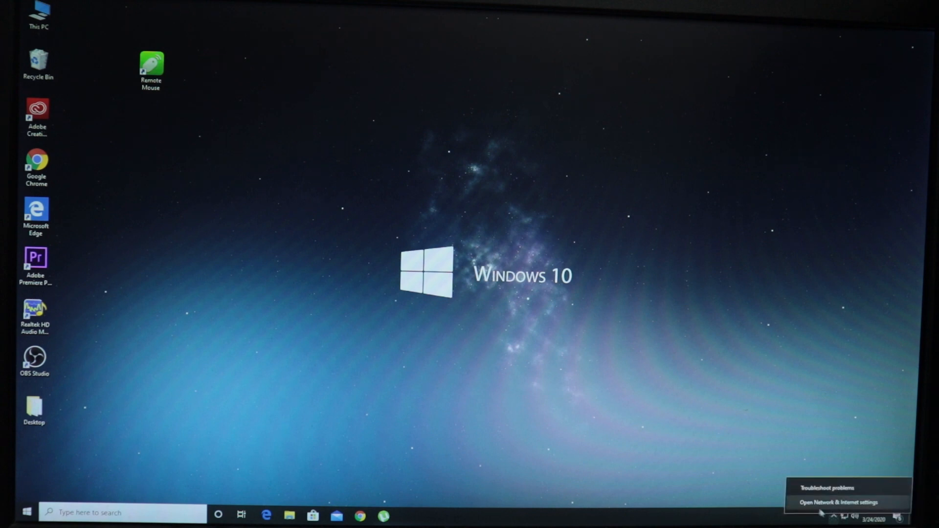
left_click(834, 503)
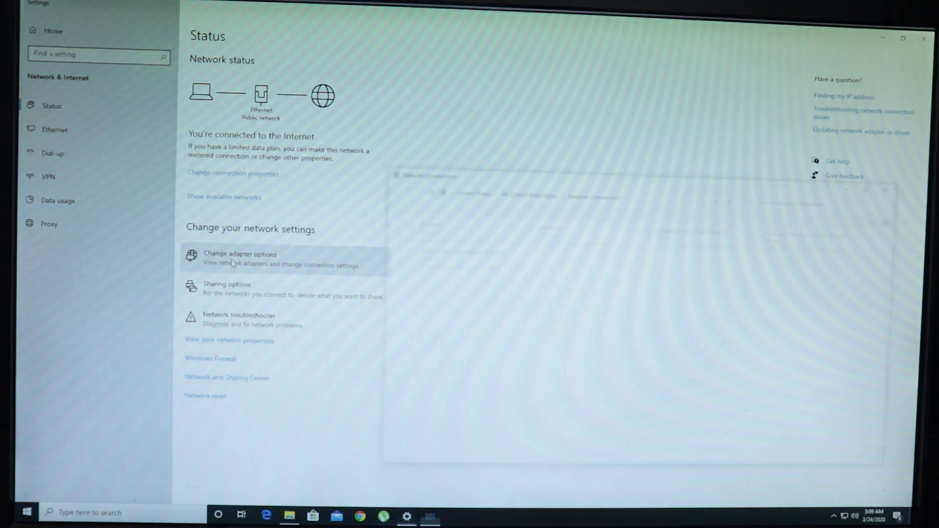
- Open the Network Connections adapter list and bring up the Ethernet adapter's options
left_click(240, 255)
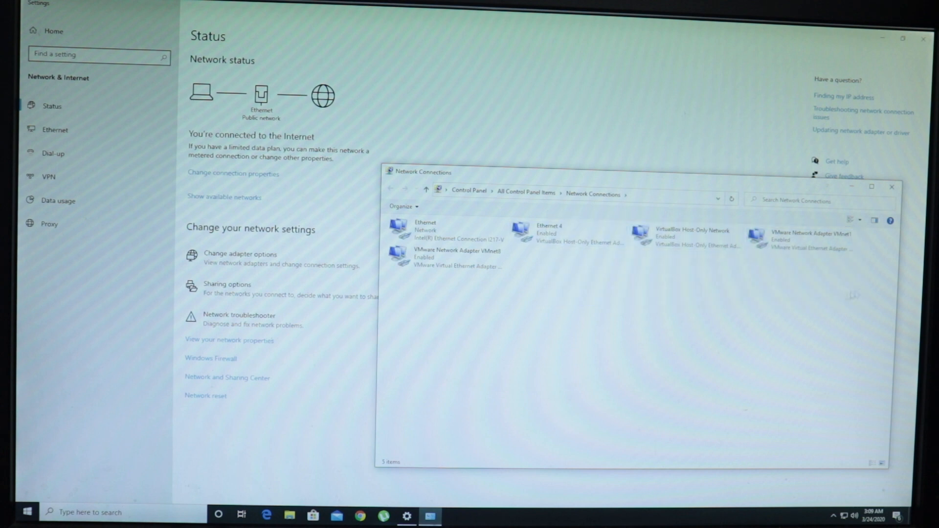
left_click(548, 234)
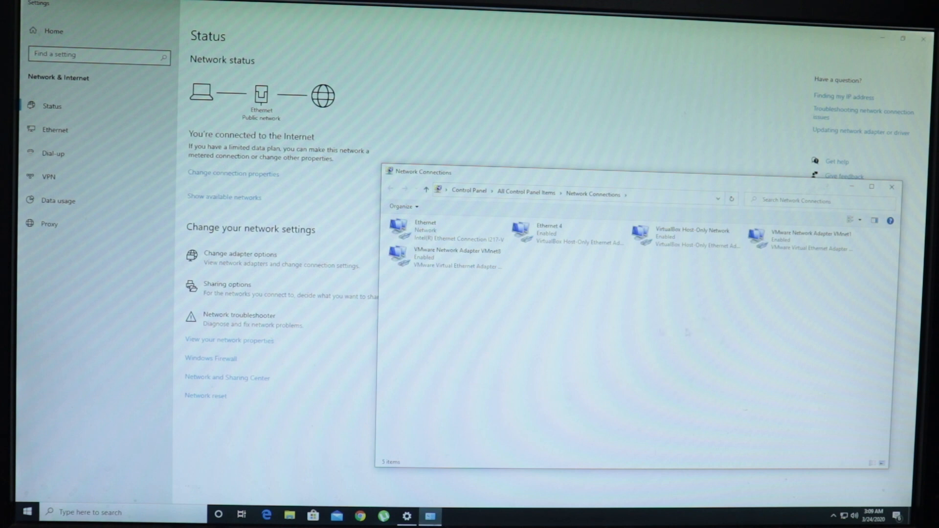
mouse_move(434, 232)
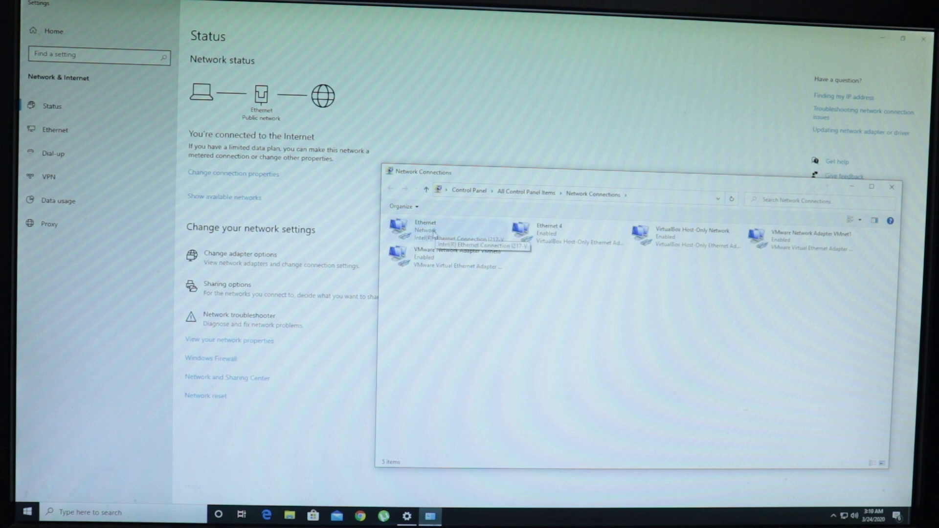
right_click(423, 231)
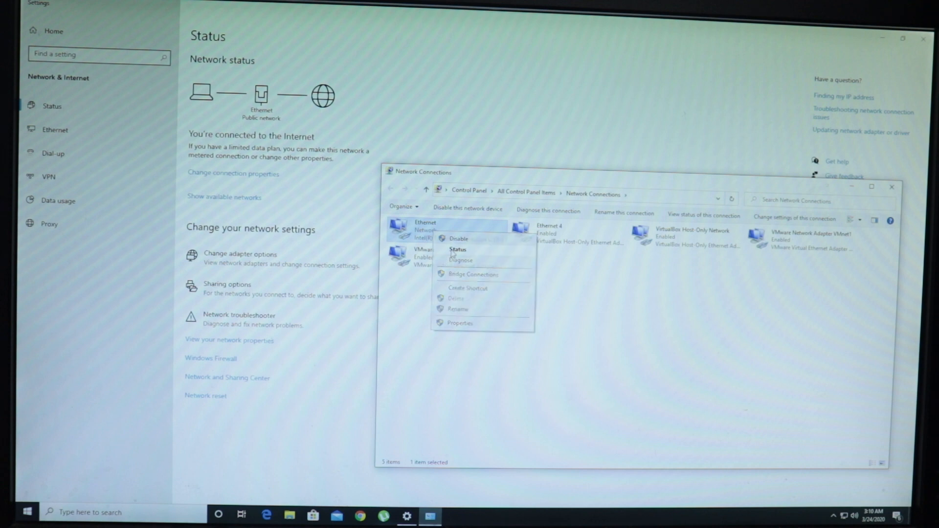
- Show the Ethernet connection details and highlight the IPv4 Address 192.168.0.104
left_click(458, 250)
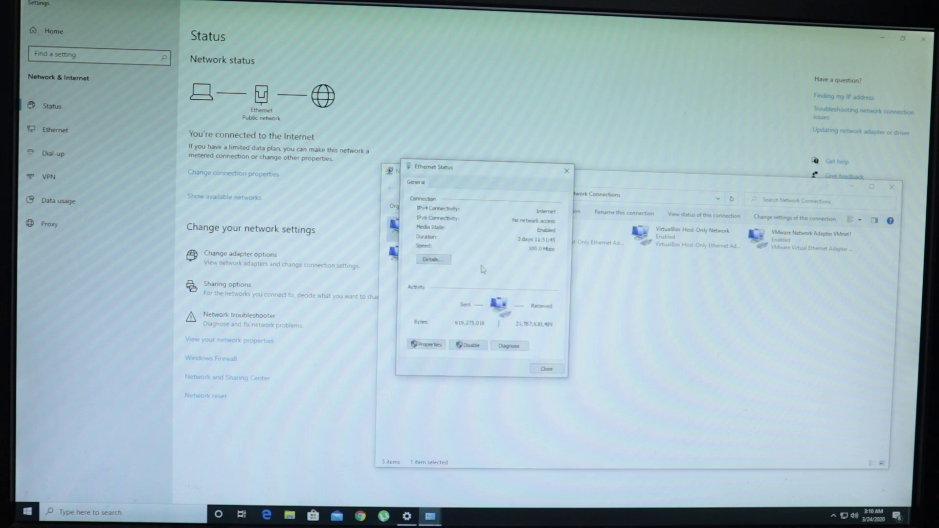
left_click(432, 259)
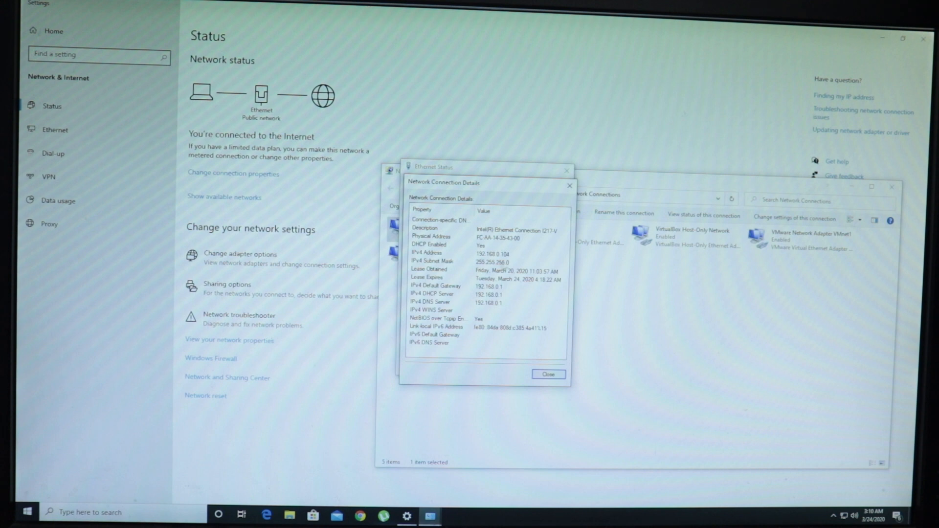
left_click(473, 253)
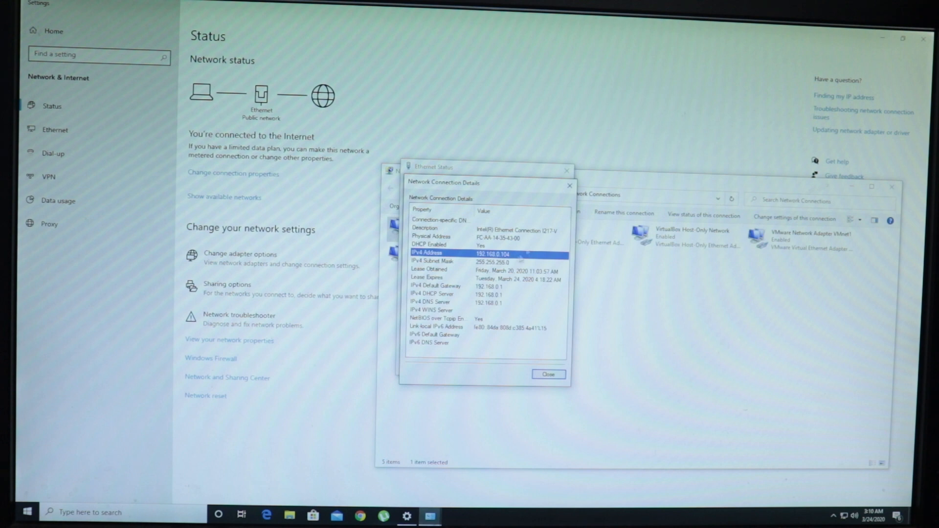
mouse_move(568, 186)
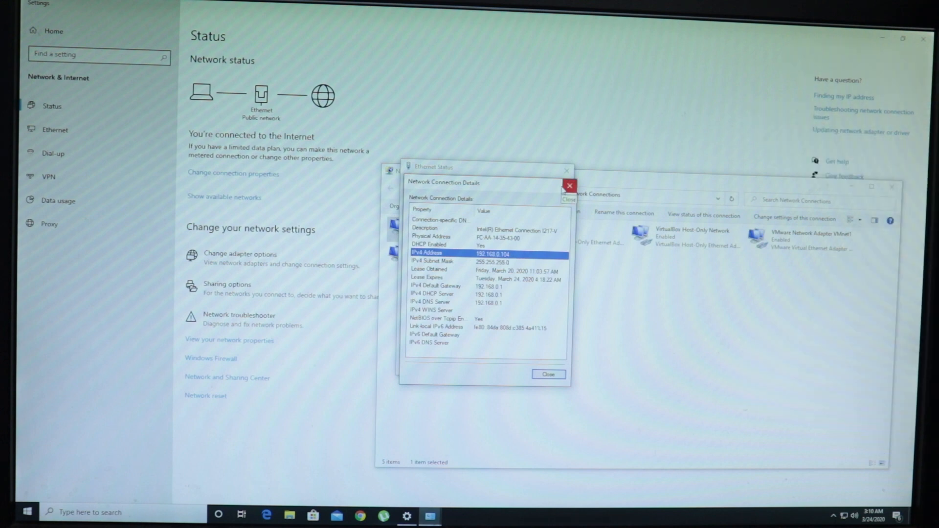